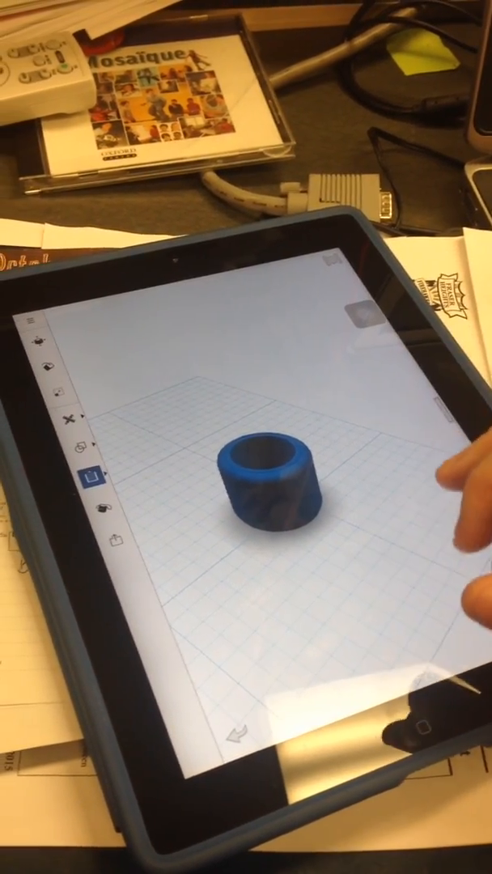
Start saving the cylinder model to the cloud, bringing up the Autodesk 123D sign-in form.
{"action": "left_click", "coordinate": [31, 324]}
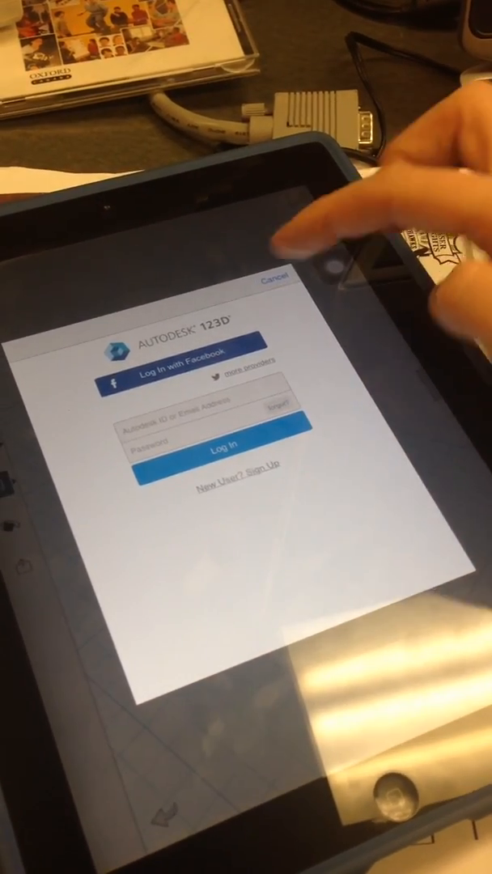
{"action": "left_click", "coordinate": [202, 421]}
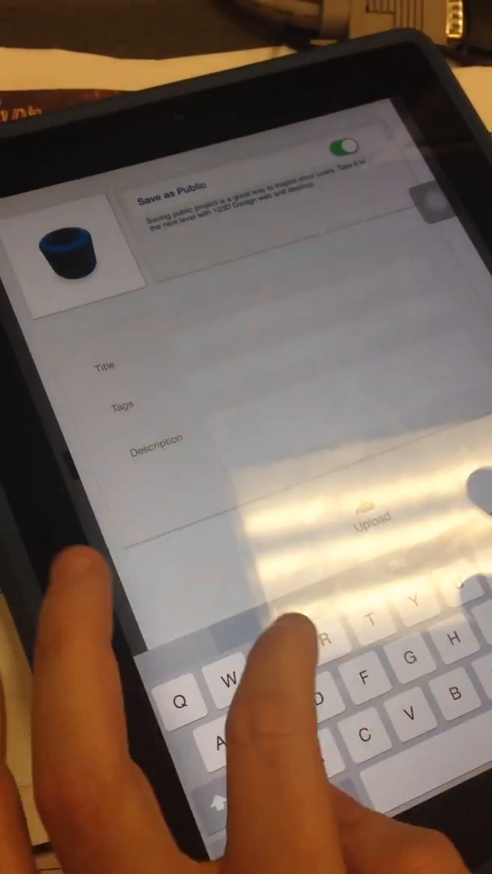
Fill in title 'cylinder 1', tag 'fraserheights', description 'Cylinder with hole', and upload publicly.
{"action": "type", "text": "cylinder 1"}
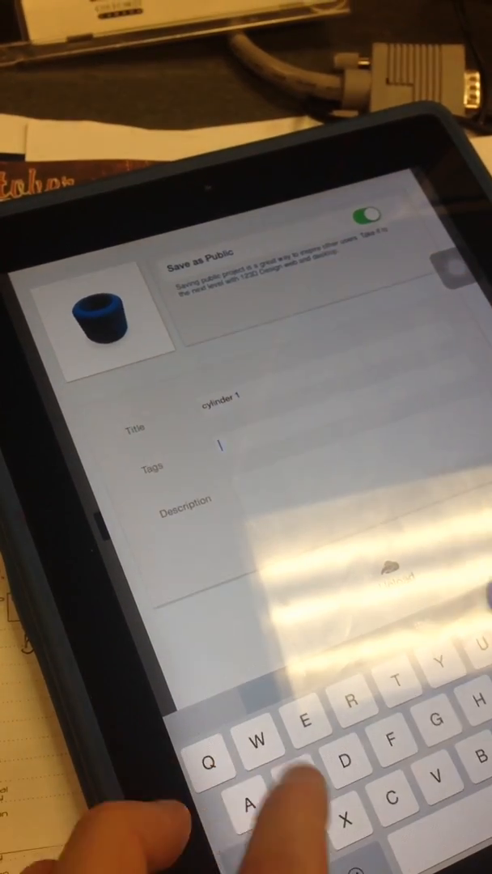
{"action": "type", "text": "fraserhel"}
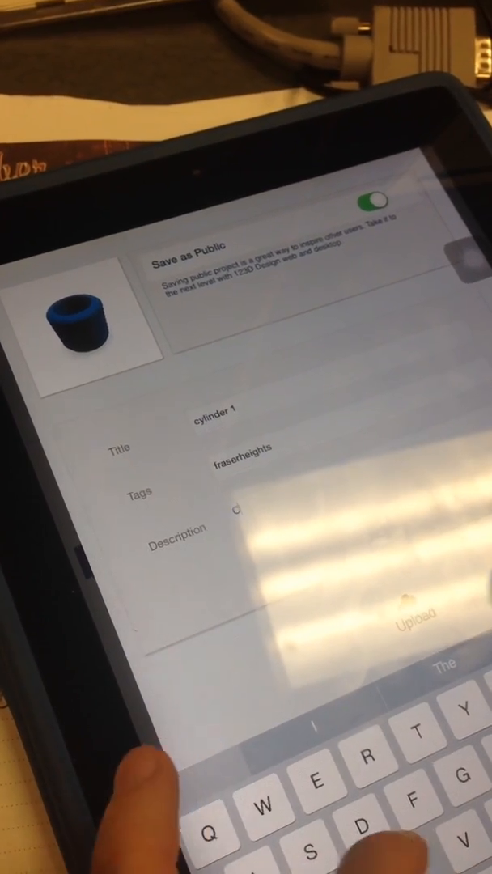
{"action": "type", "text": "Cylinder with"}
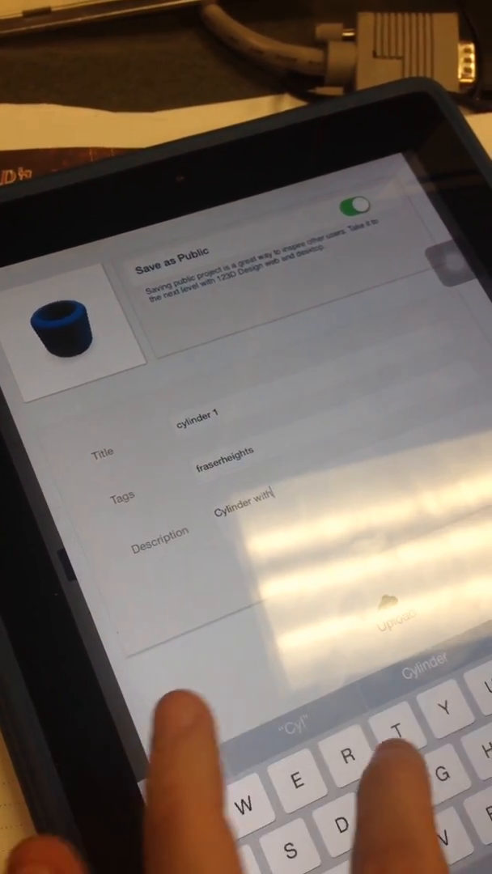
{"action": "type", "text": "hole"}
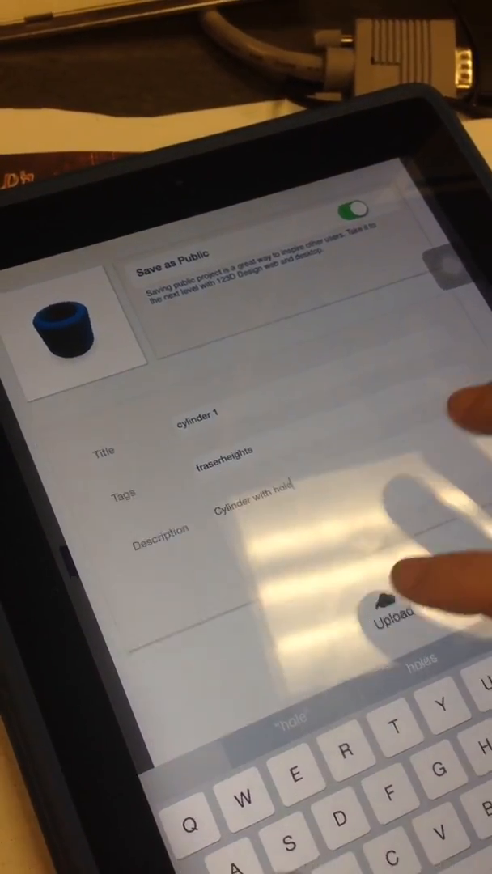
{"action": "left_click", "coordinate": [392, 617]}
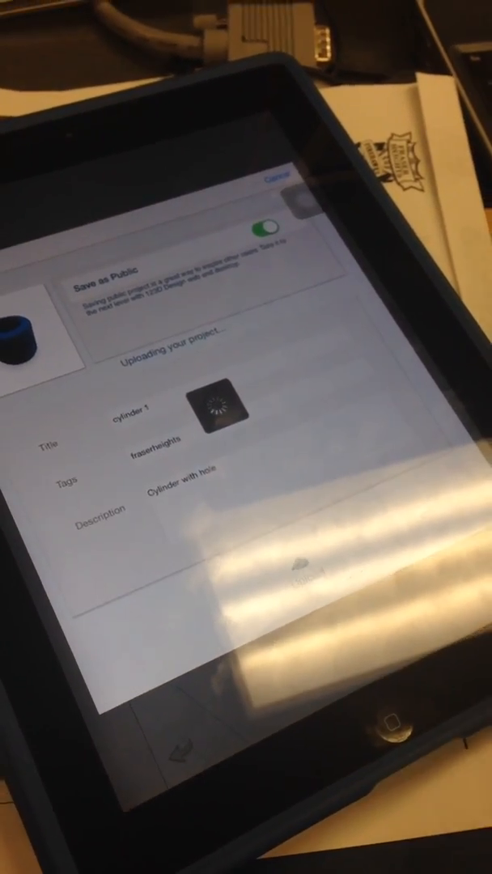